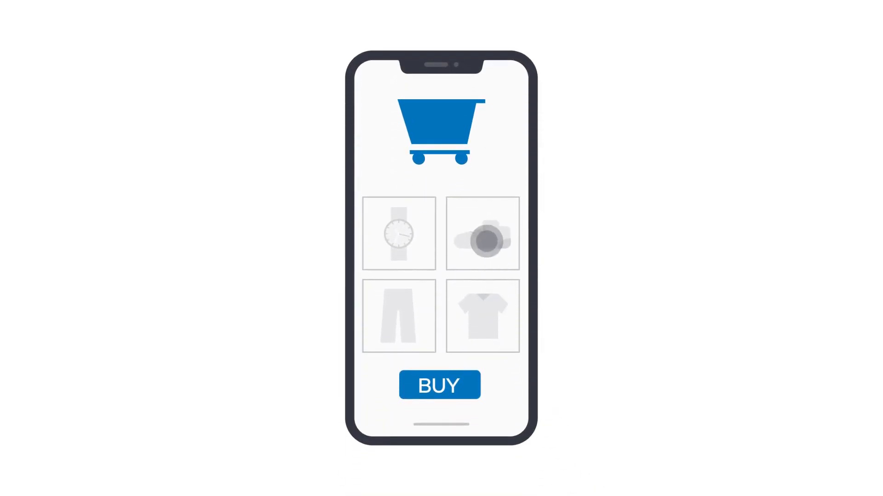
# - Add one product to the cart so the cart badge shows a count of 1
pyautogui.click(440, 385)
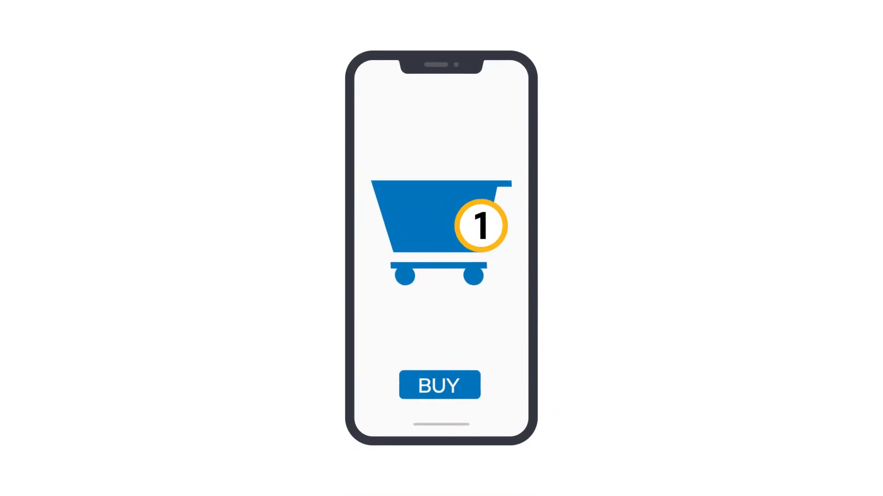